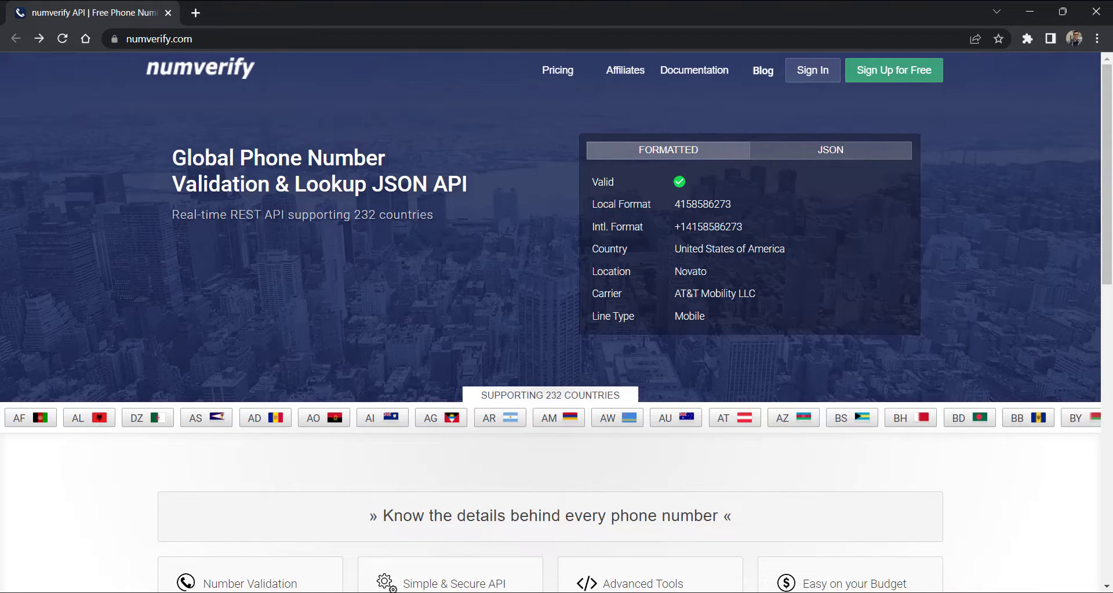
mouse_move(1083, 278)
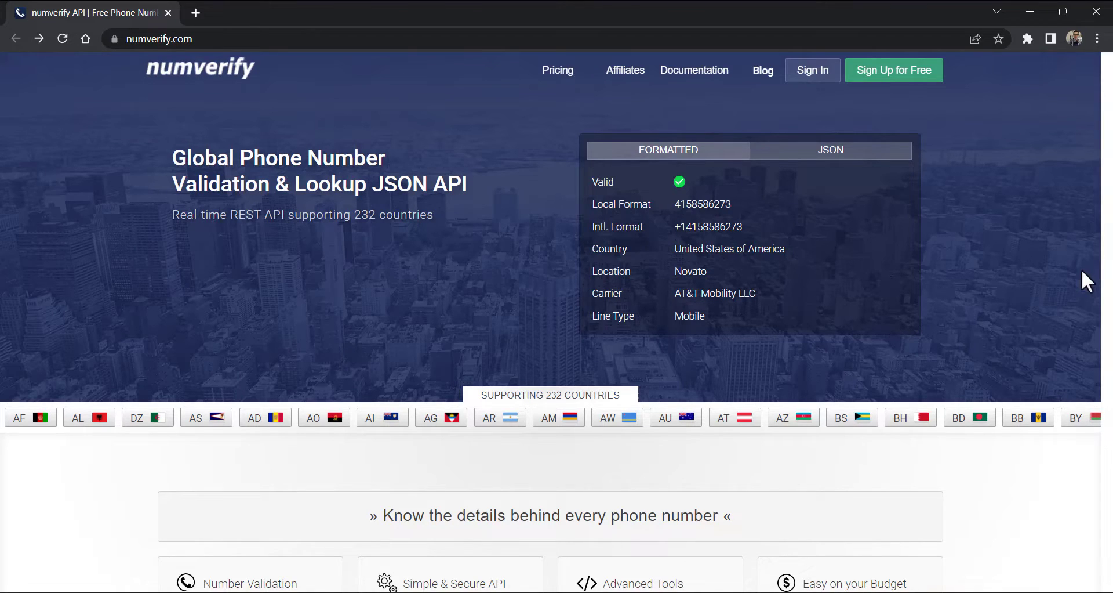
Advance the numverify feature panel to the cards from Validation & Lookup to Extended Usage Statistics.
scroll("down", 3)
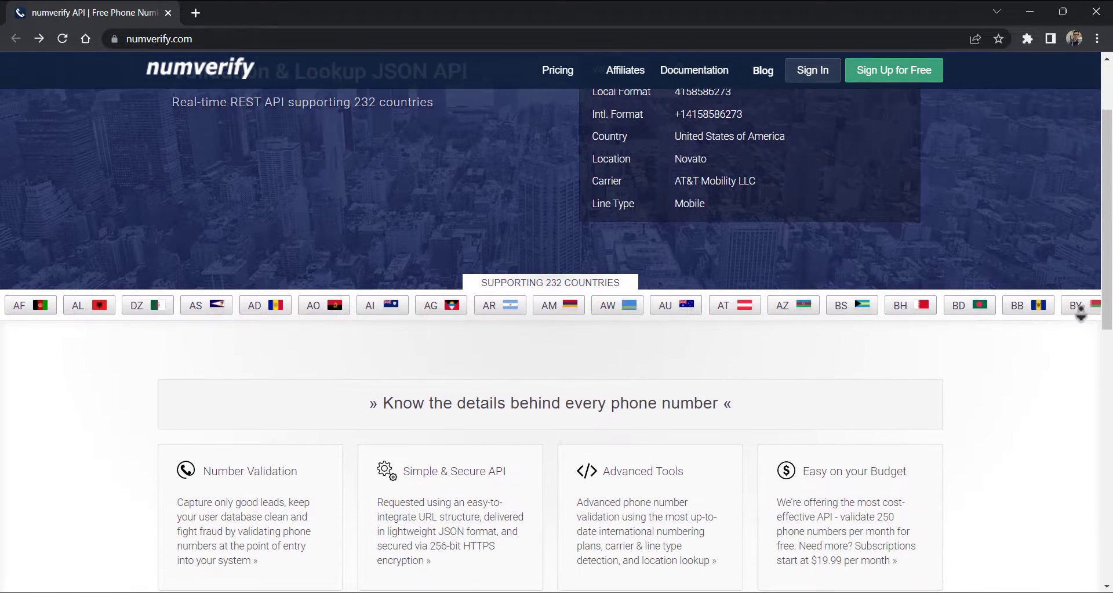
scroll("down", 3)
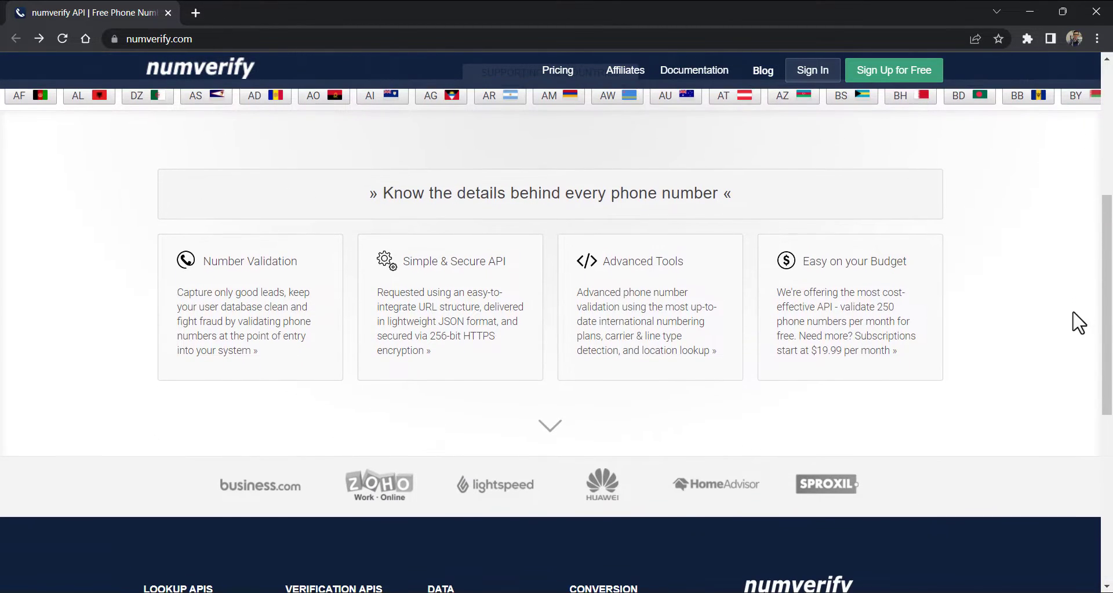
left_click(550, 424)
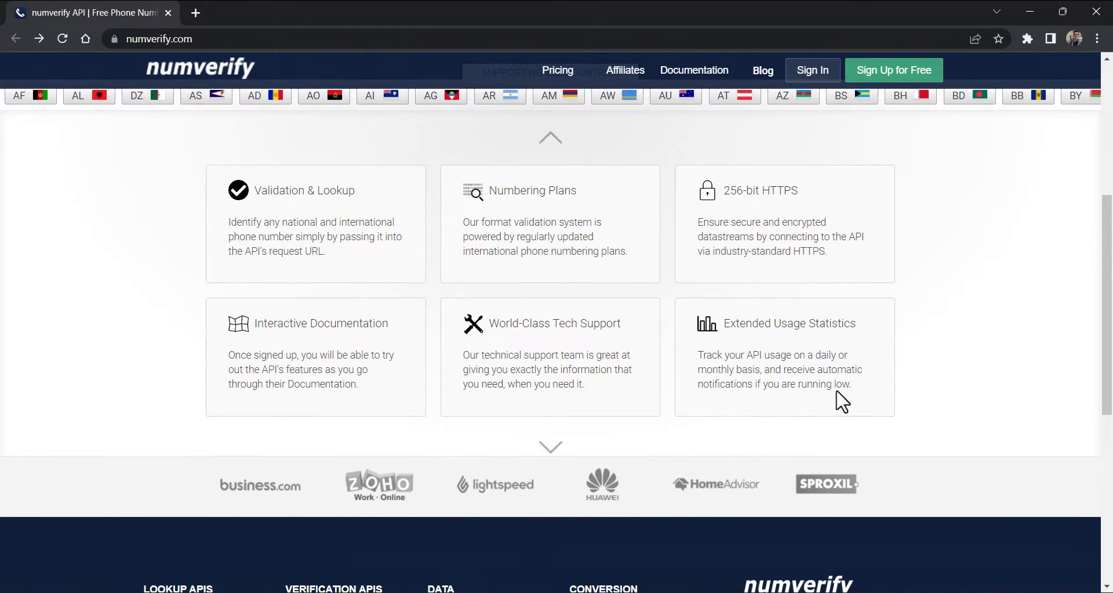
View the numverify API Documentation page covering the API and its access key.
left_click(694, 70)
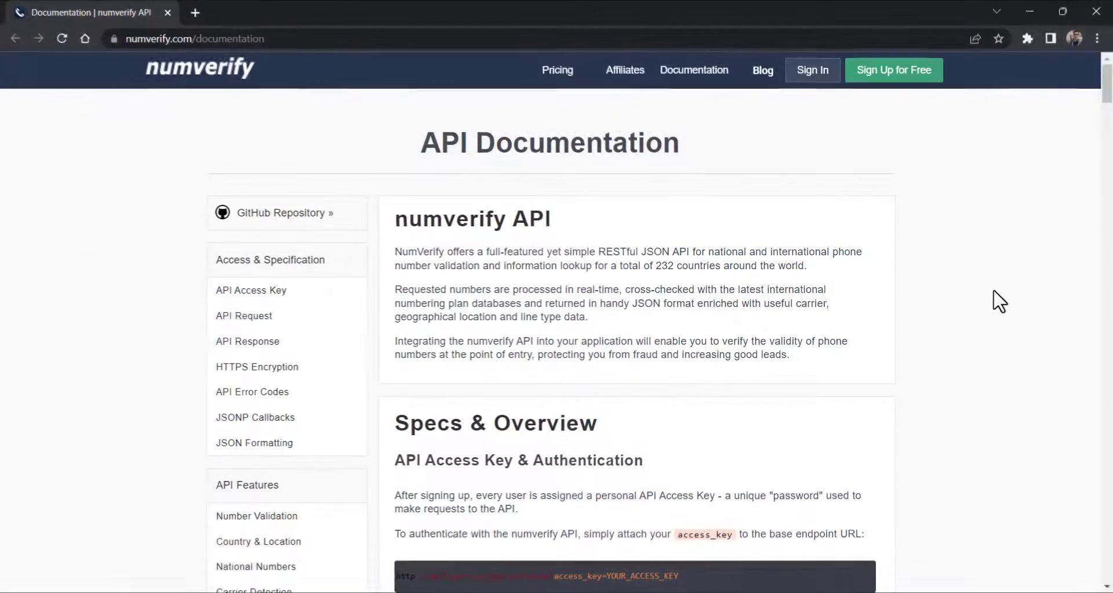
scroll("down", 3)
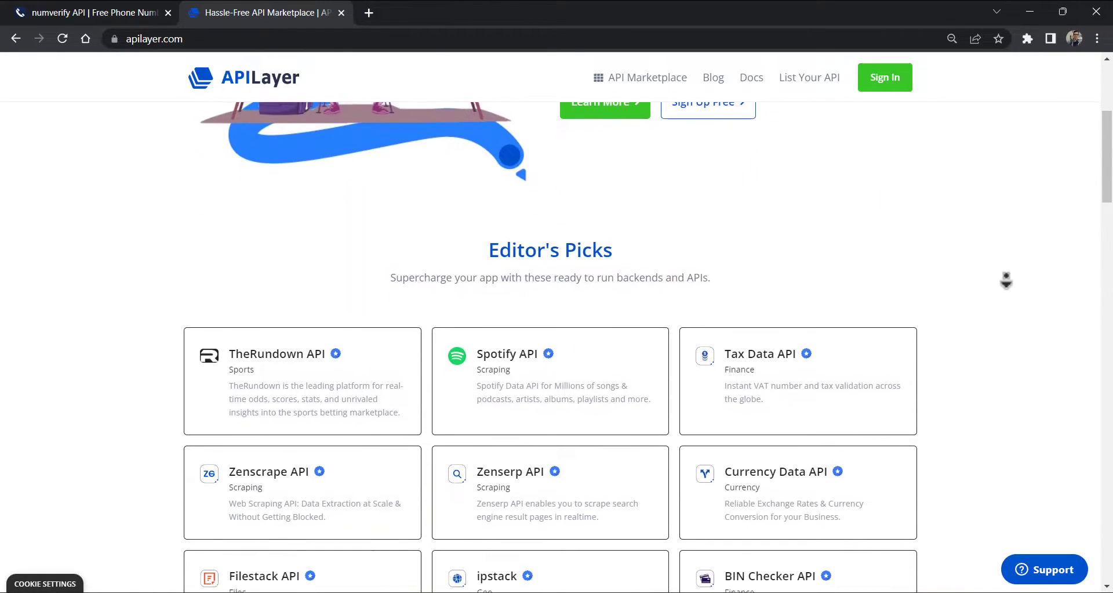
Go from the APILayer homepage to the Number Verification API page.
scroll("down", 3)
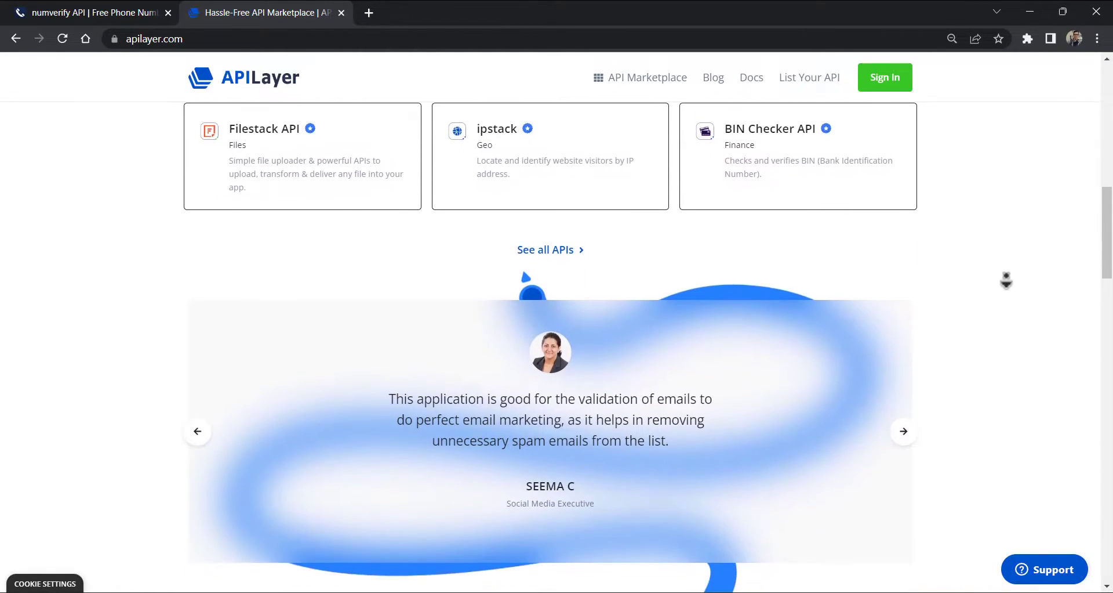
scroll("down", 3)
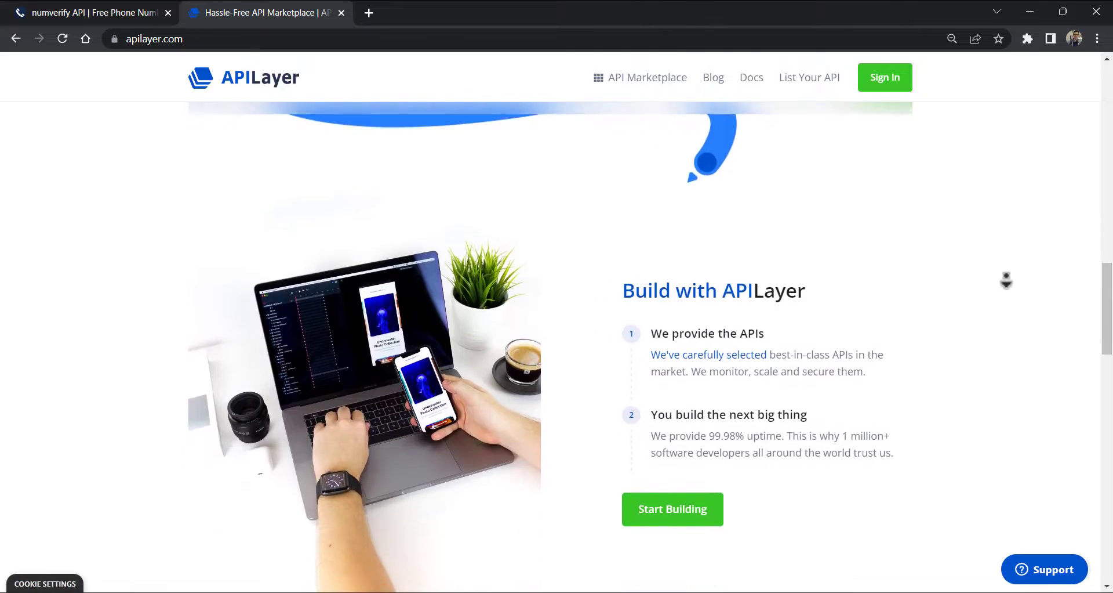
left_click(87, 11)
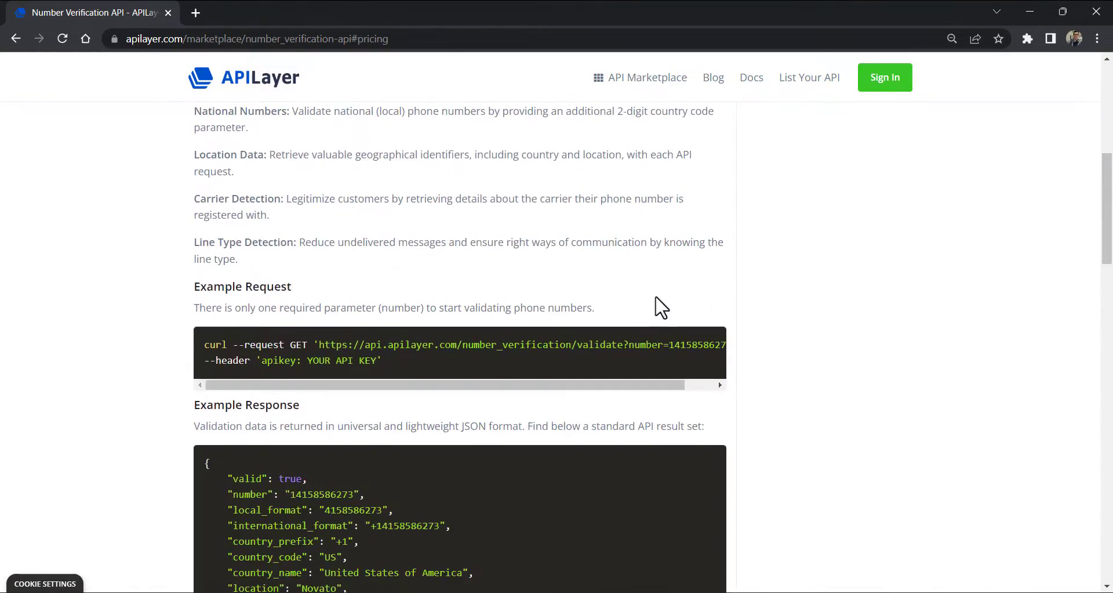
scroll("up", 3)
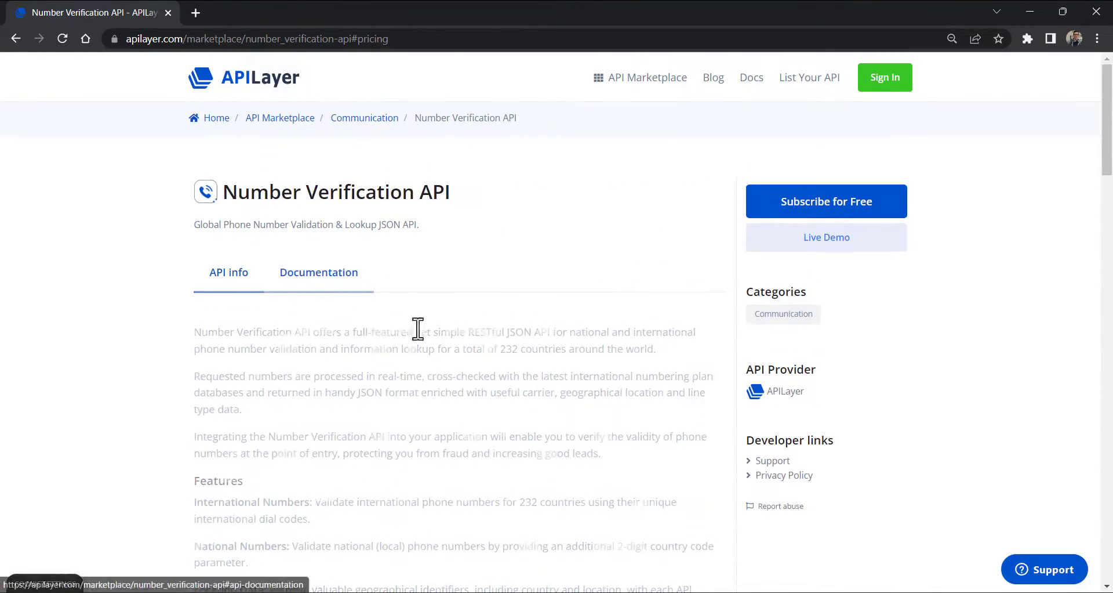
Review the API's Documentation tab with authentication, endpoints and rate limiting.
left_click(317, 272)
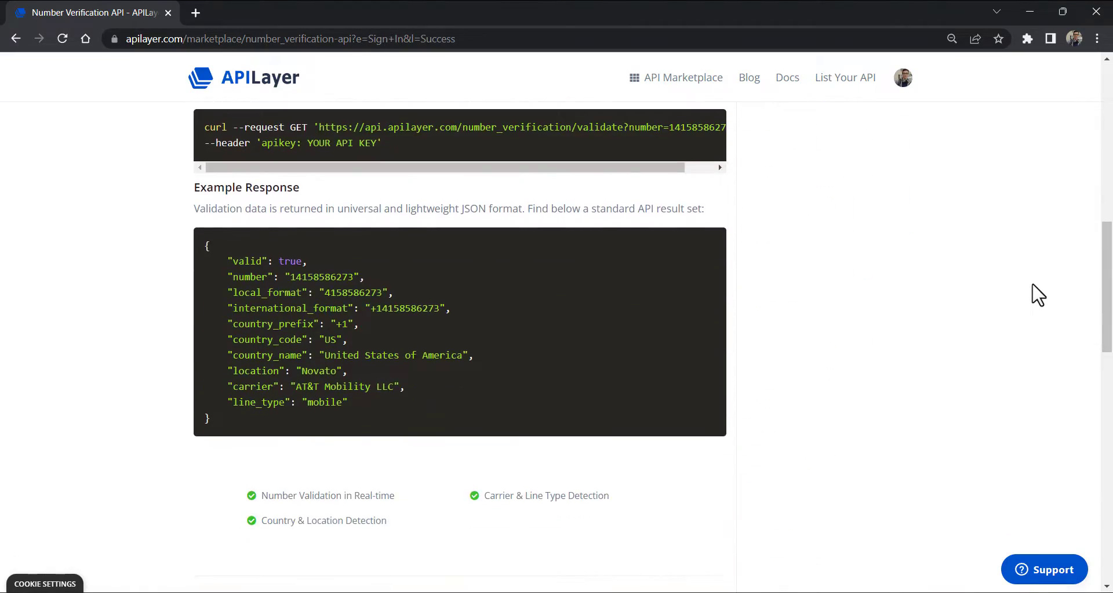
scroll("up", 3)
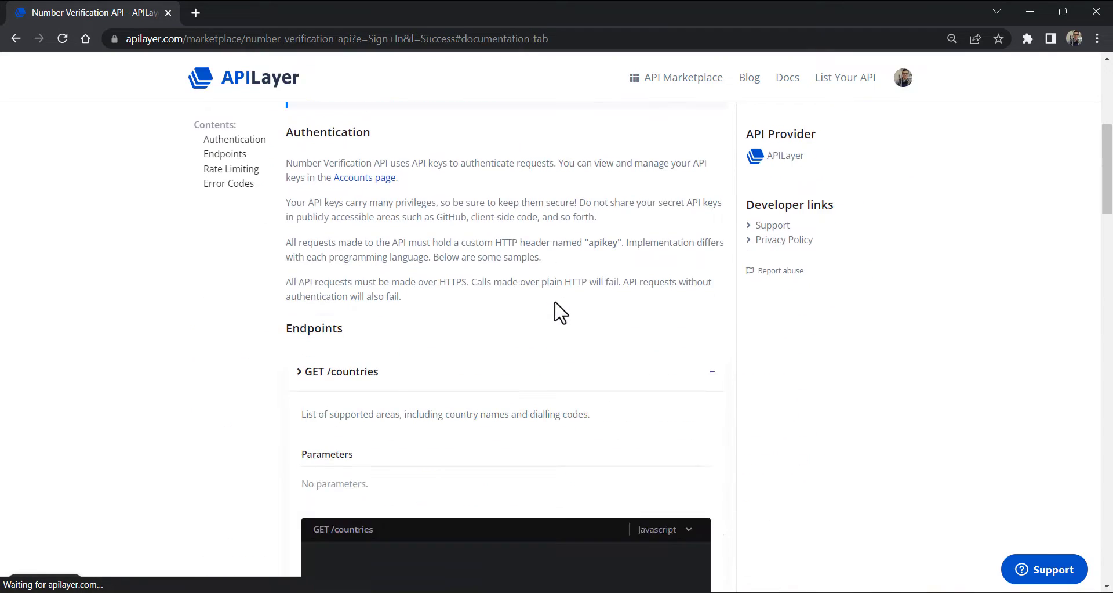
scroll("down", 3)
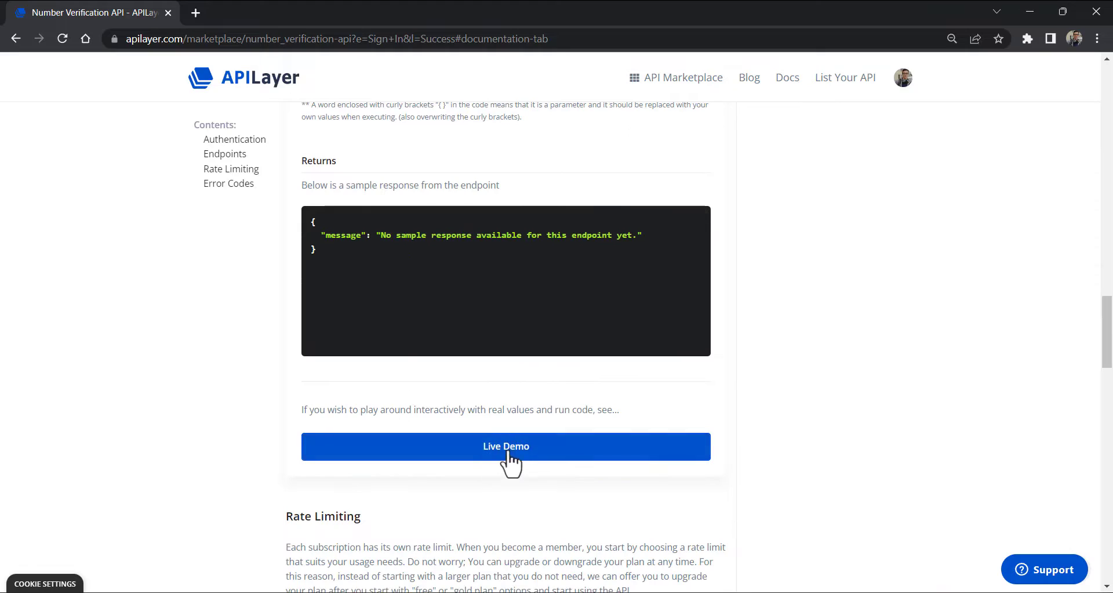
Launch the Live Demo playground showing Python request code for the validate endpoint.
left_click(505, 445)
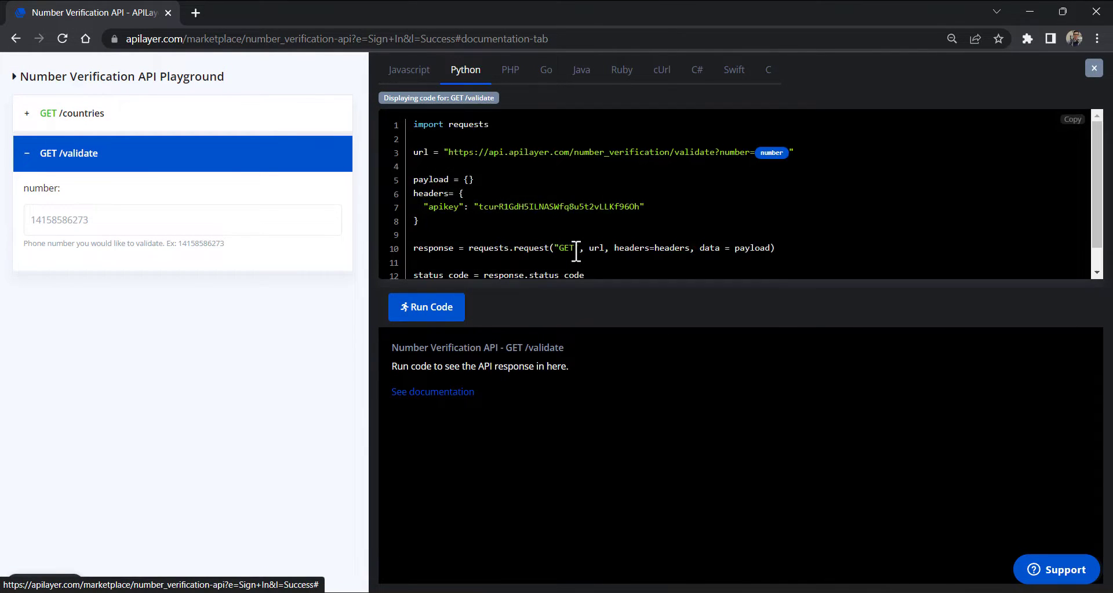
left_click(427, 307)
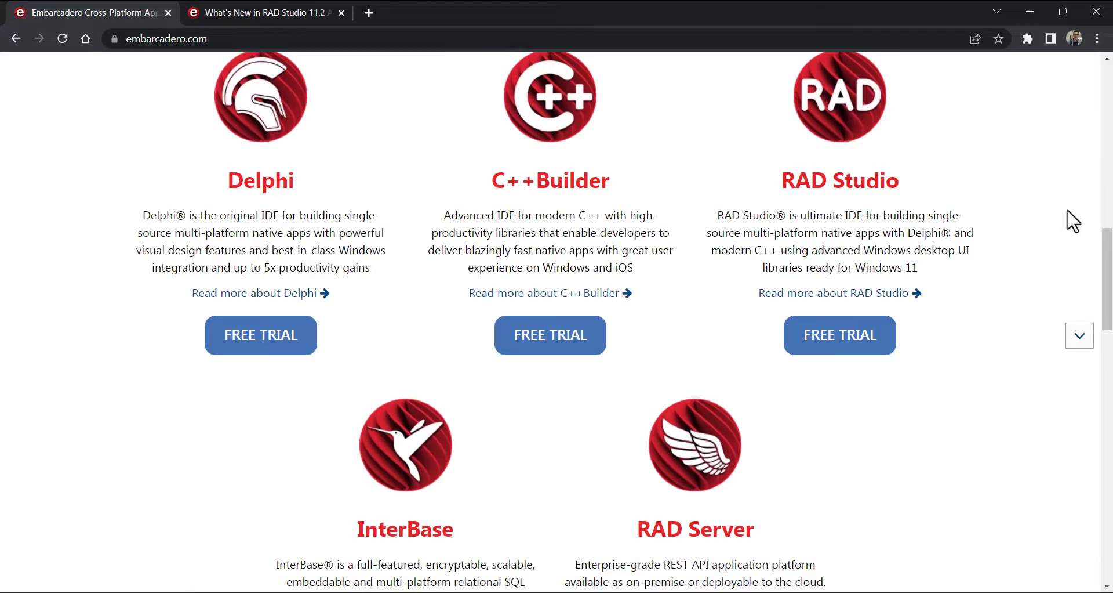
View the What's New in RAD Studio 11.2 page with the Delphi iOS Simulator feature.
left_click(269, 12)
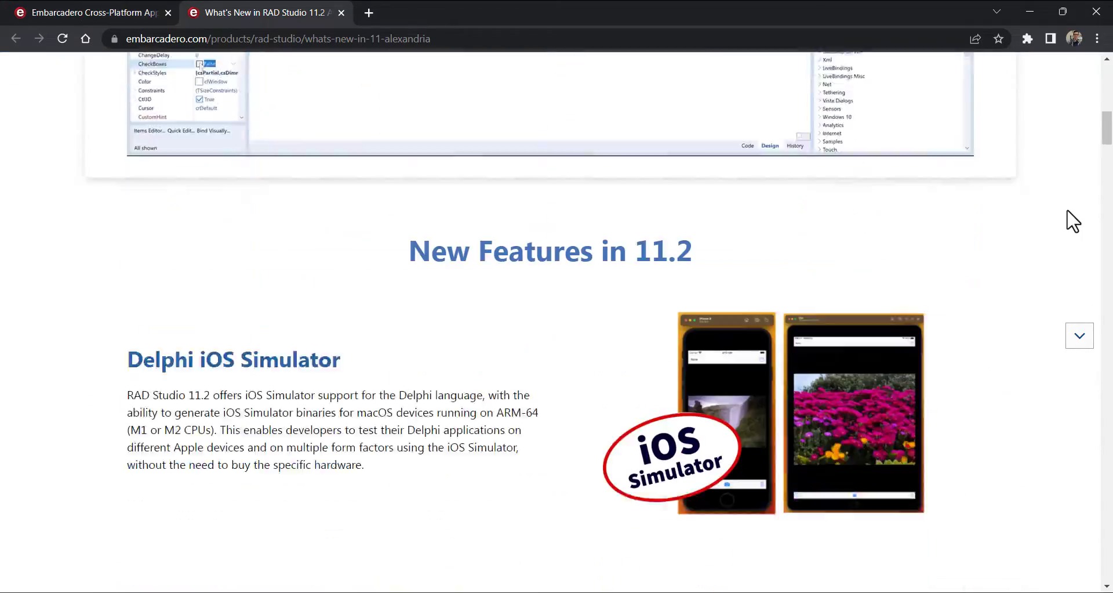
scroll("down", 3)
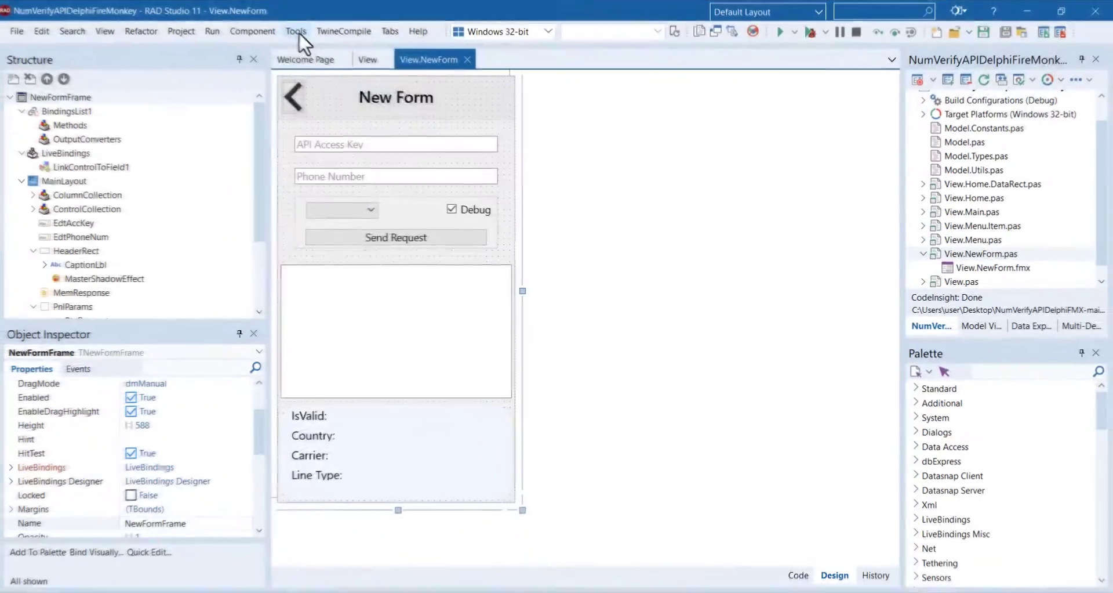
Send the NumVerify validate request in REST Debugger, view the 200 OK Uzbek result, and copy the REST components.
left_click(296, 30)
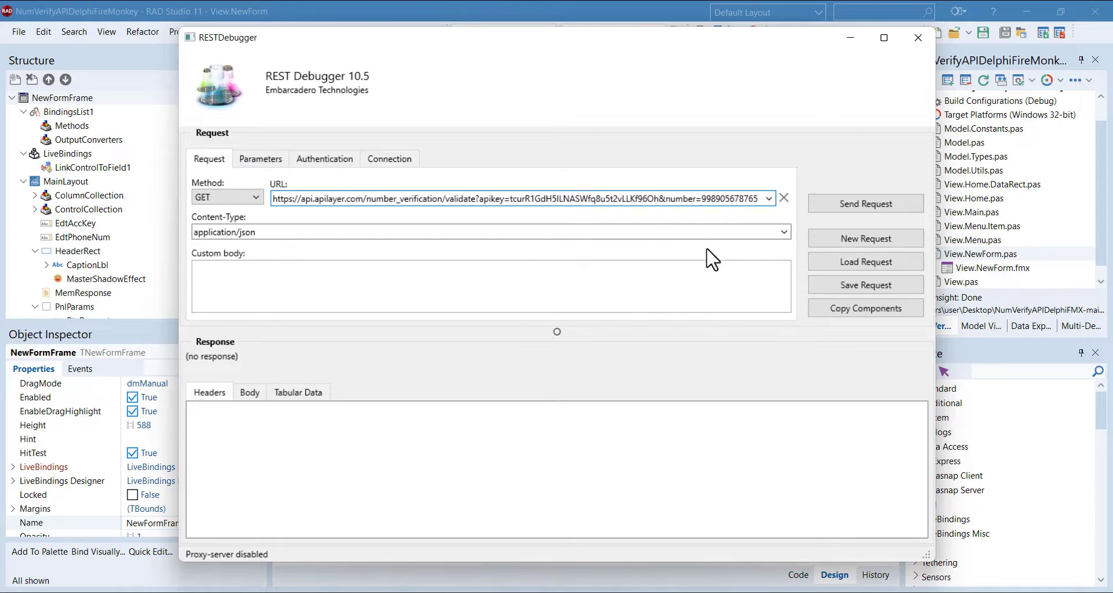
left_click(866, 203)
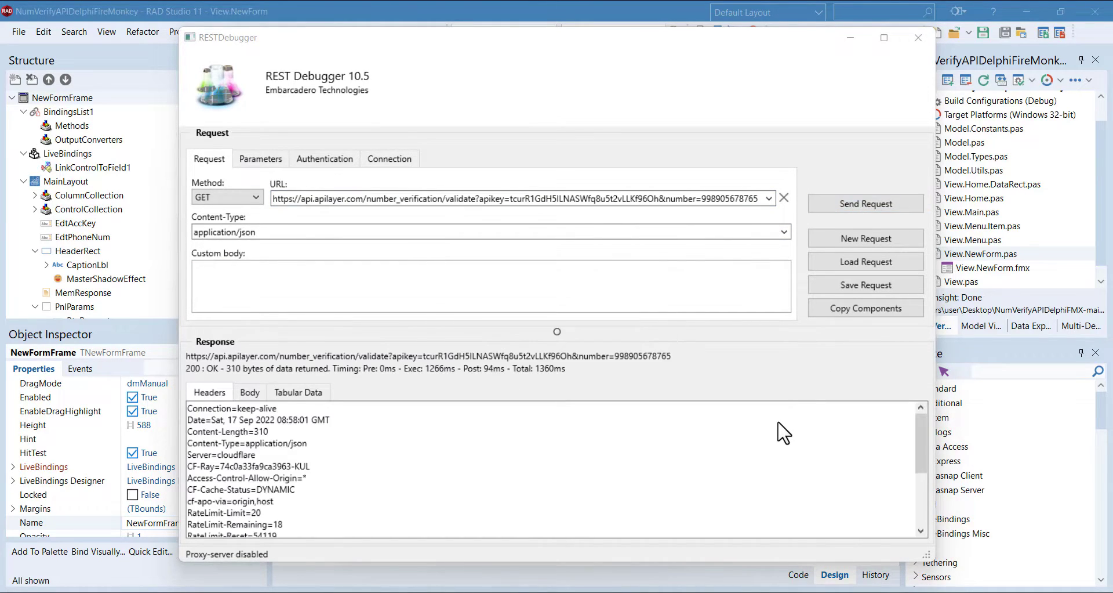
left_click(249, 391)
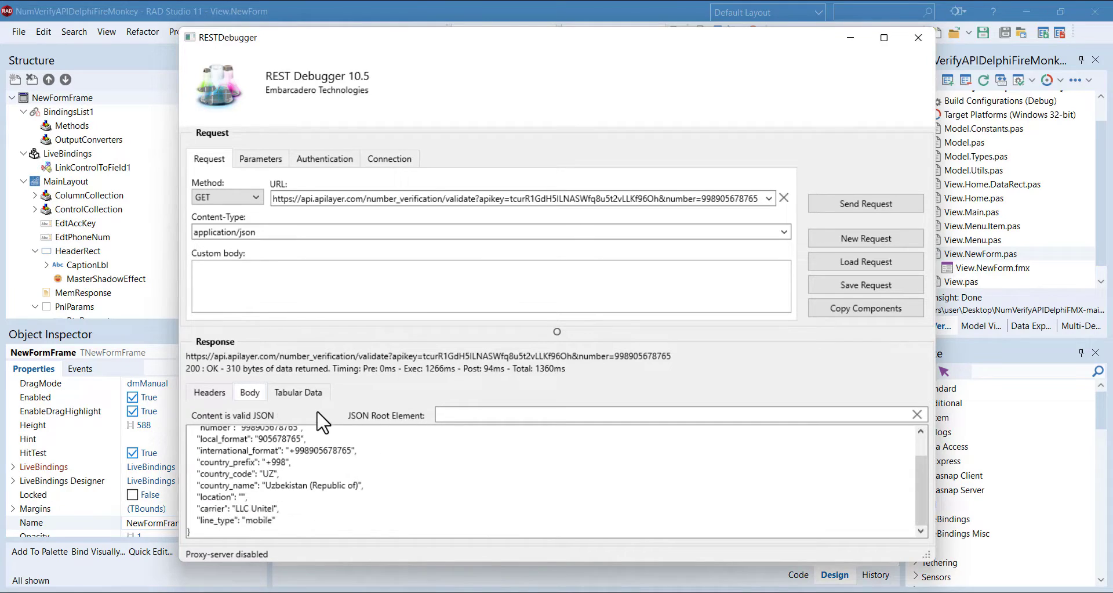
left_click(865, 307)
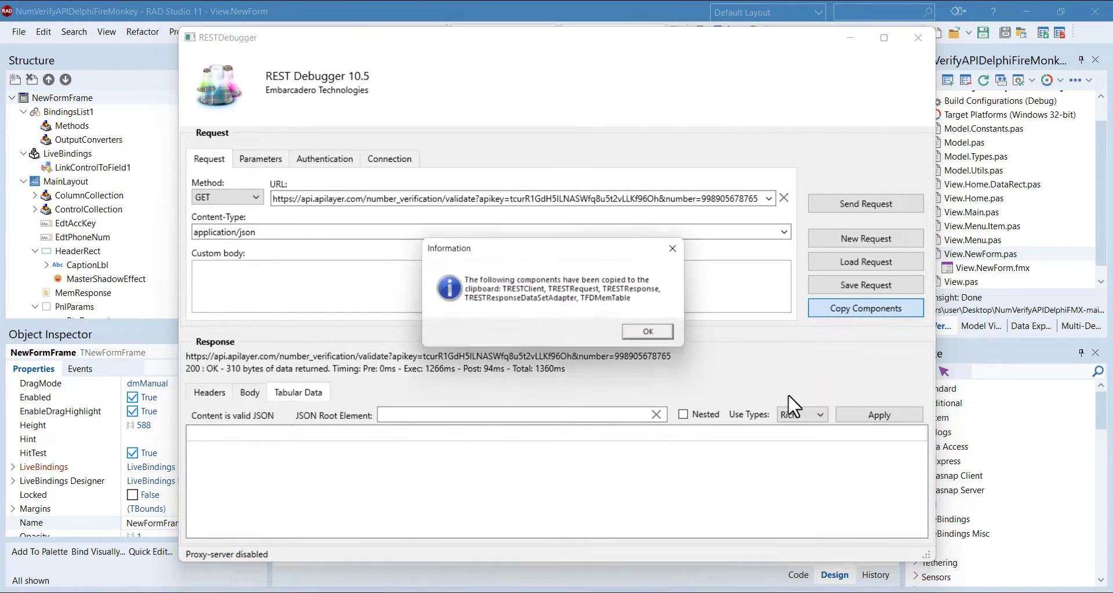
left_click(647, 331)
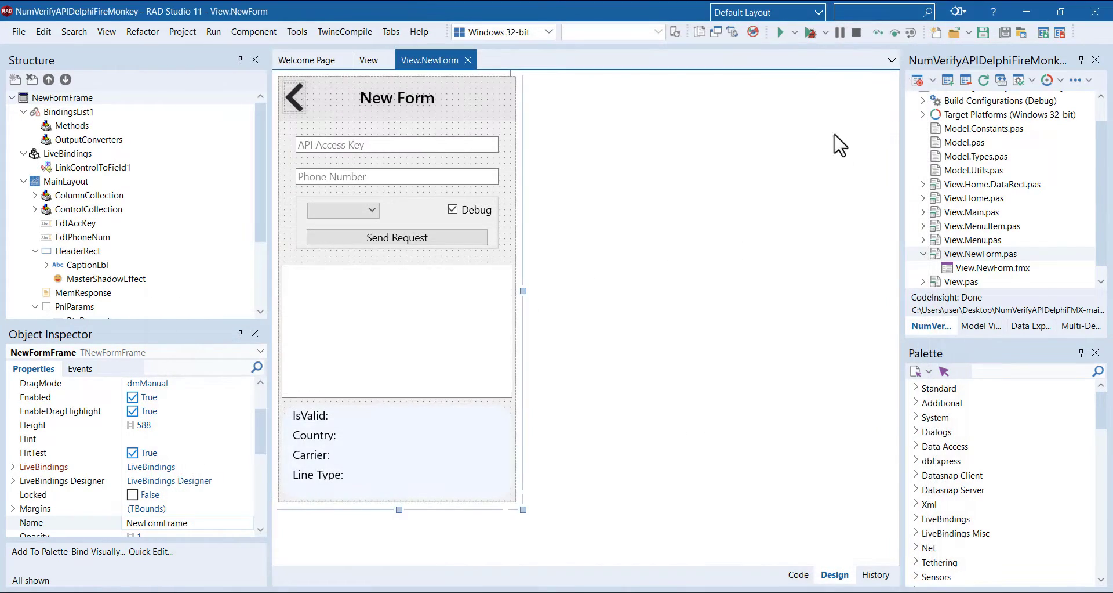
Review BtnRequestClick setting RESTClient1's base URL to the number verification endpoint.
left_click(397, 144)
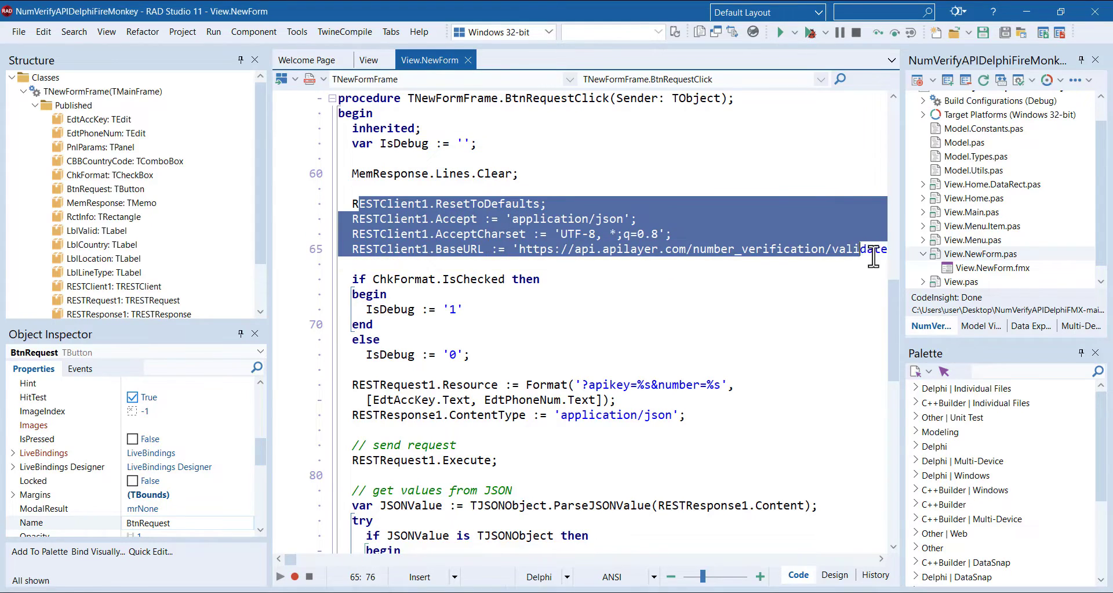
left_click(750, 272)
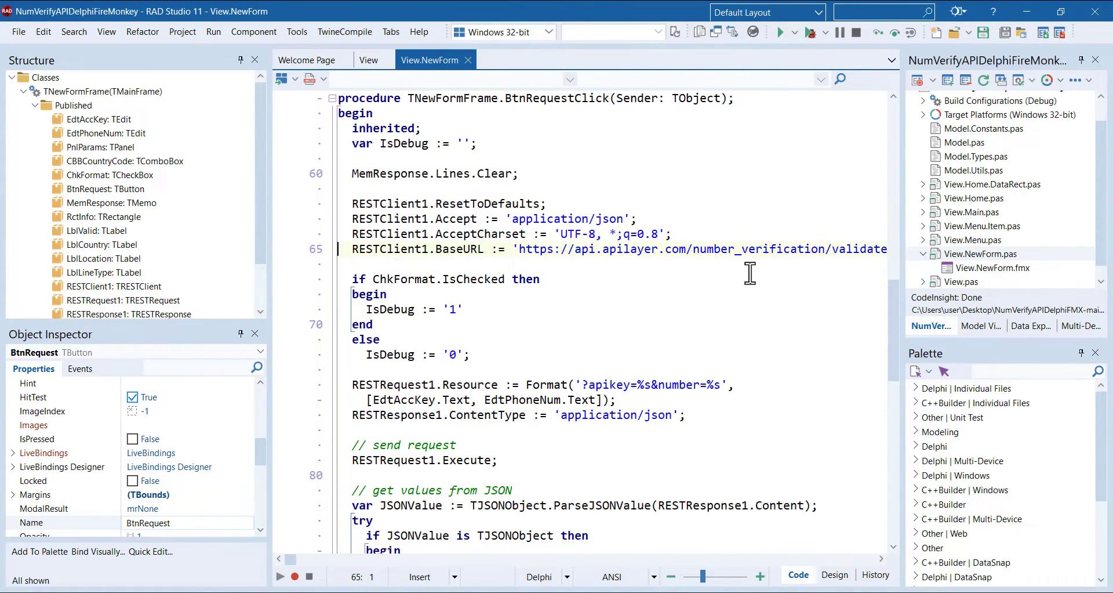
scroll("down", 3)
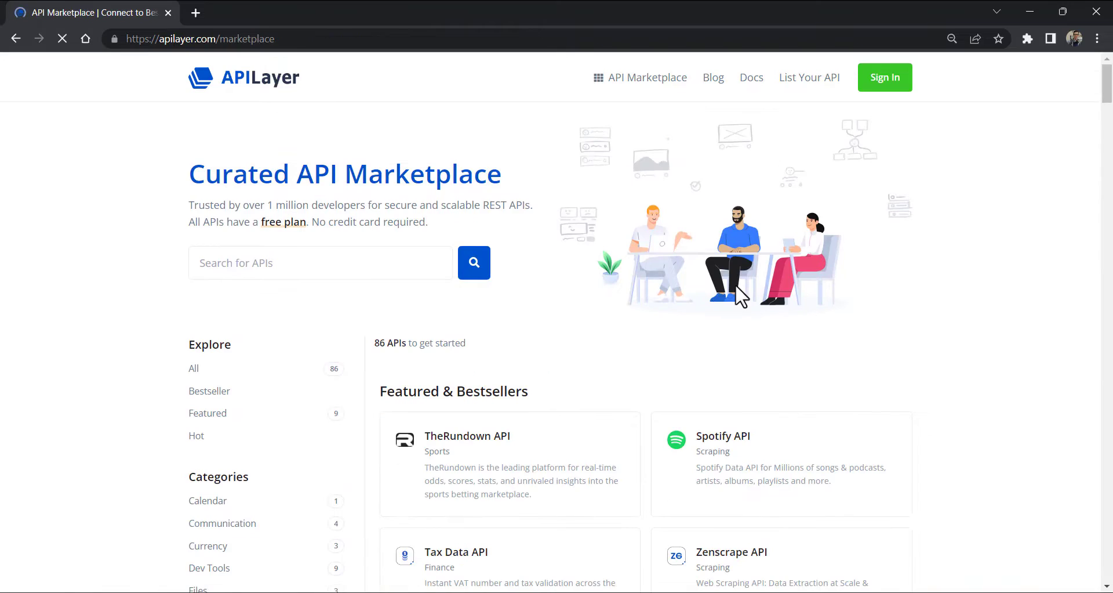
Reach the Number Verification API page with its Free, Starter, Pro and Enterprise plans.
scroll("down", 3)
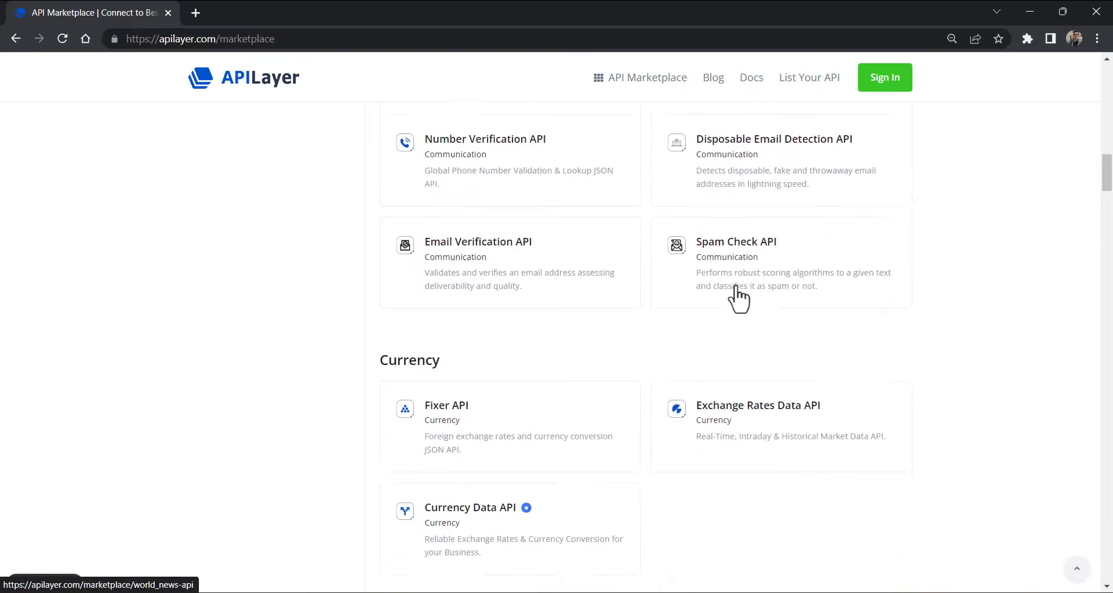
scroll("down", 3)
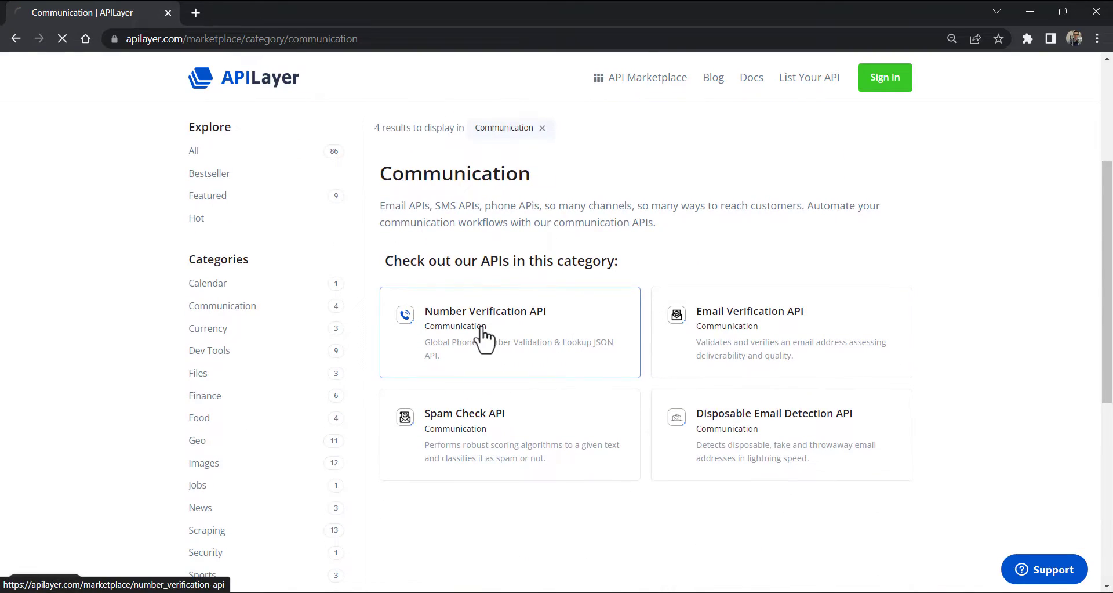
left_click(485, 310)
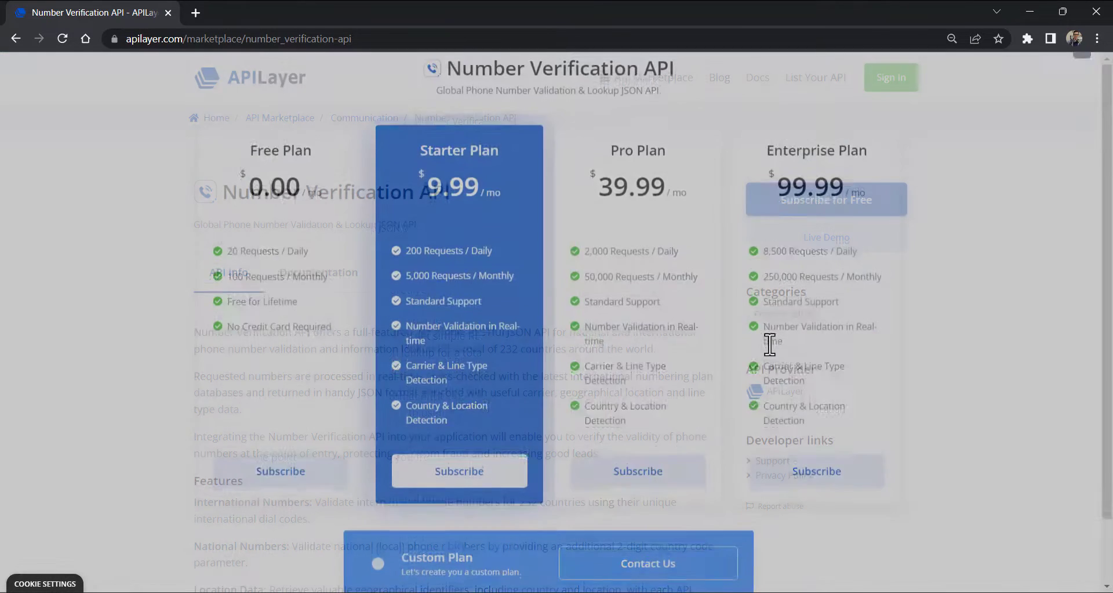